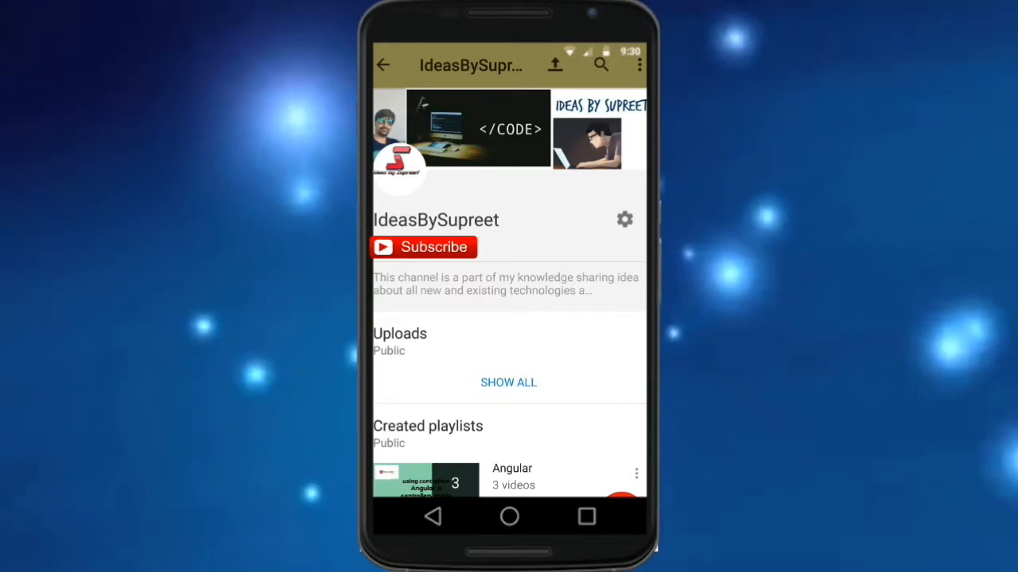
# Compose db.employees.ensureIndex({eid:1}) to build an ascending index on eid
pyautogui.click(423, 248)
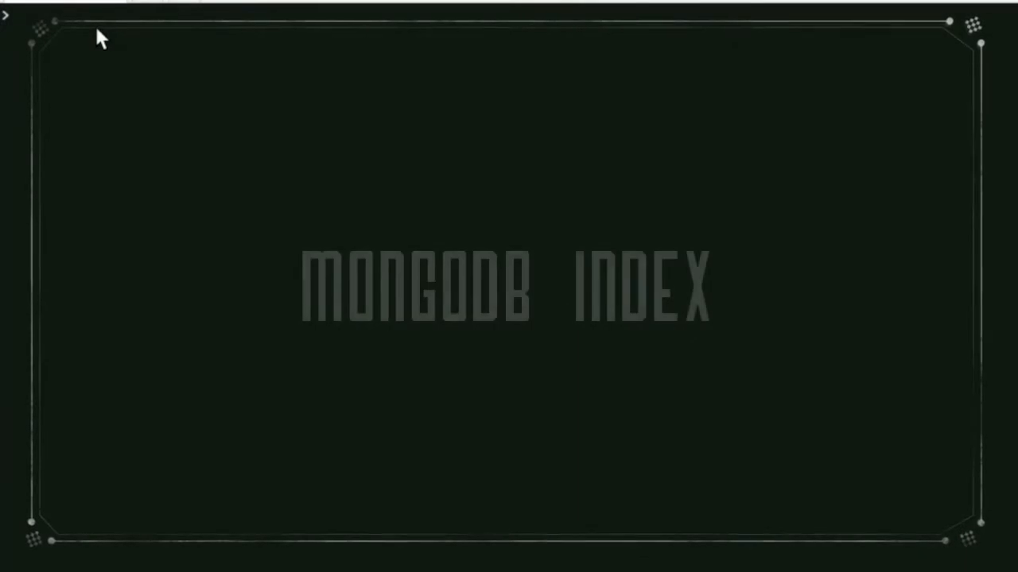
pyautogui.write('db.emplo')
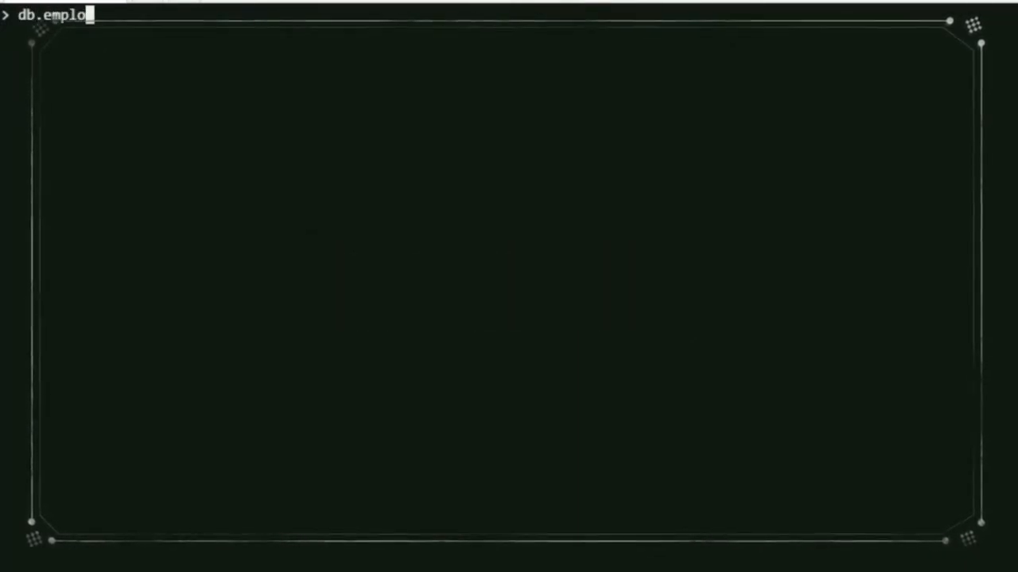
pyautogui.write('yees.')
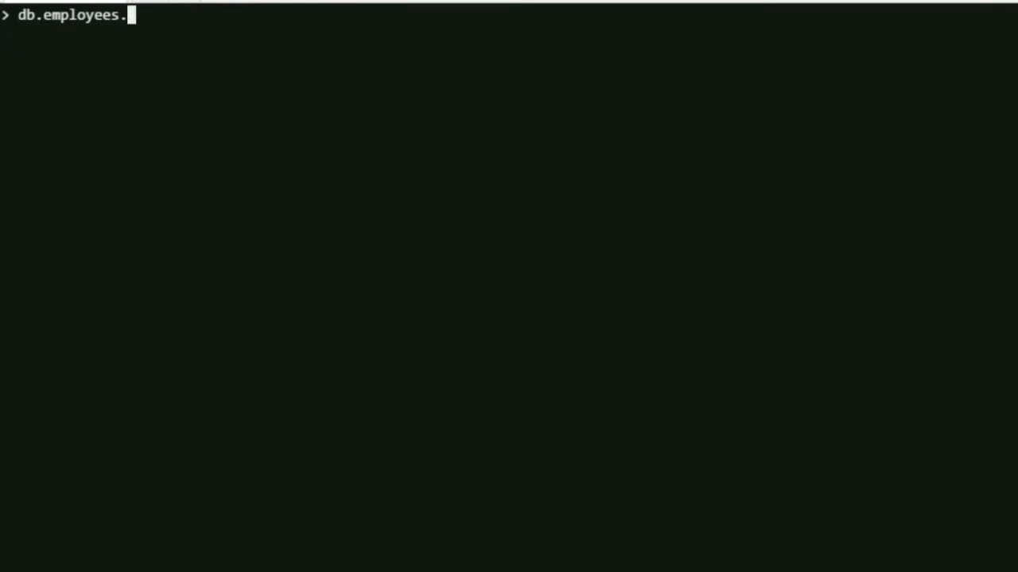
pyautogui.write('ensure')
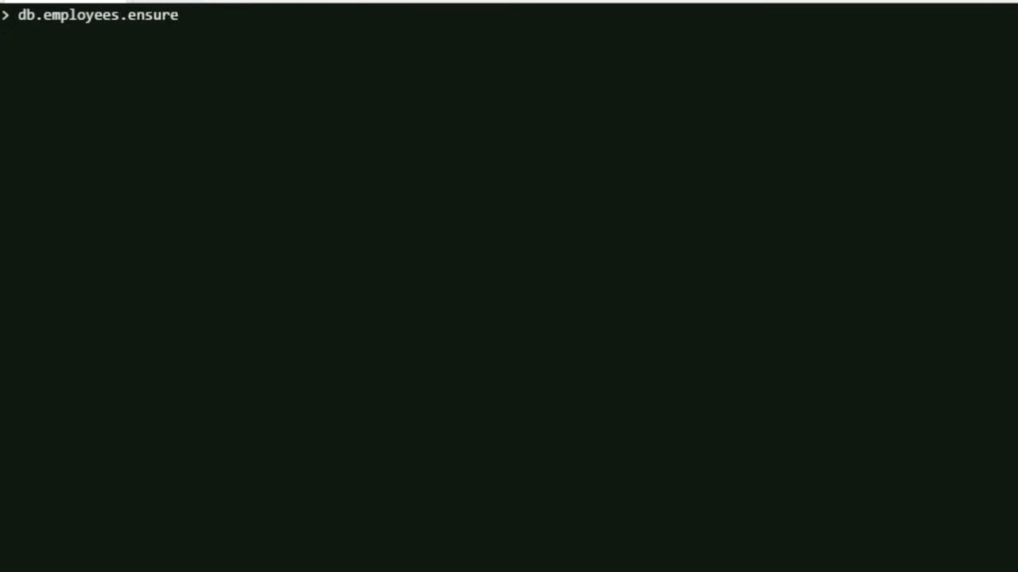
pyautogui.write('Inde')
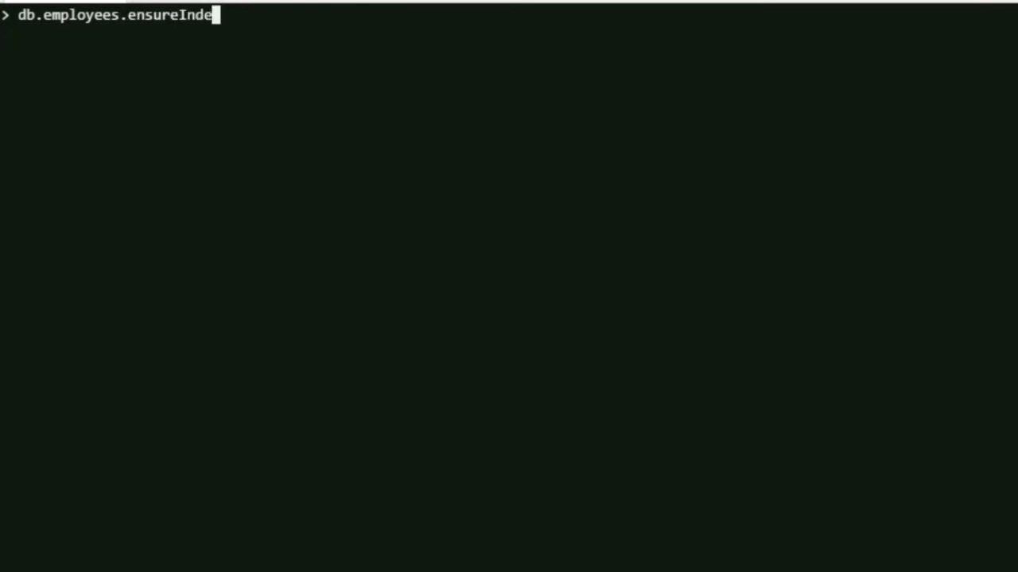
pyautogui.write('x(')
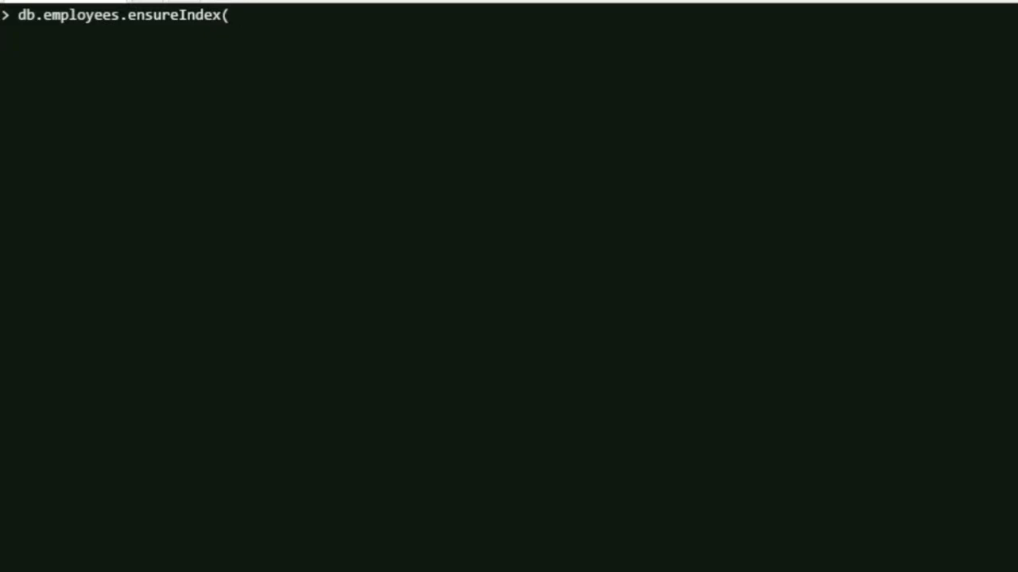
pyautogui.write('{')
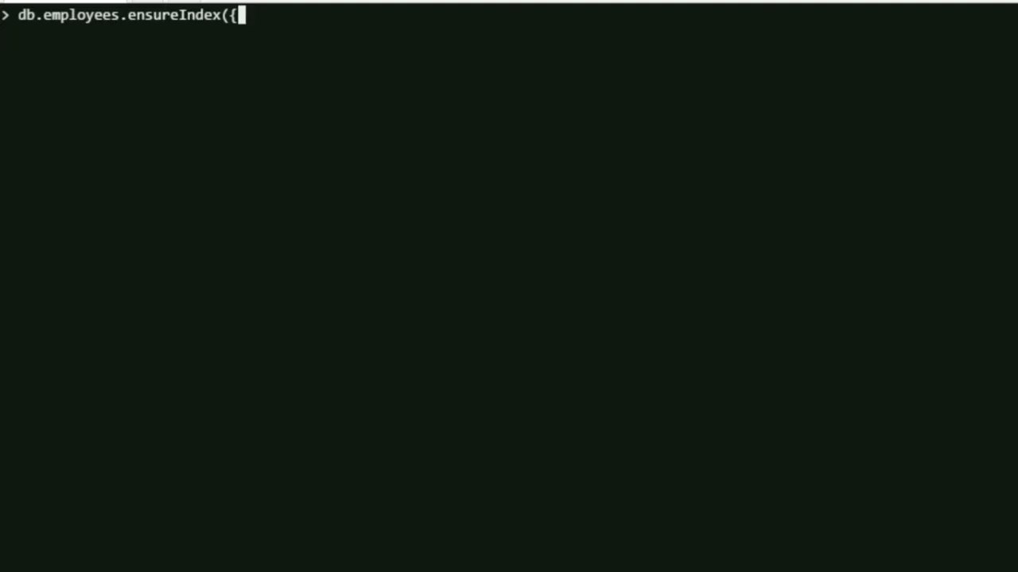
pyautogui.write('e')
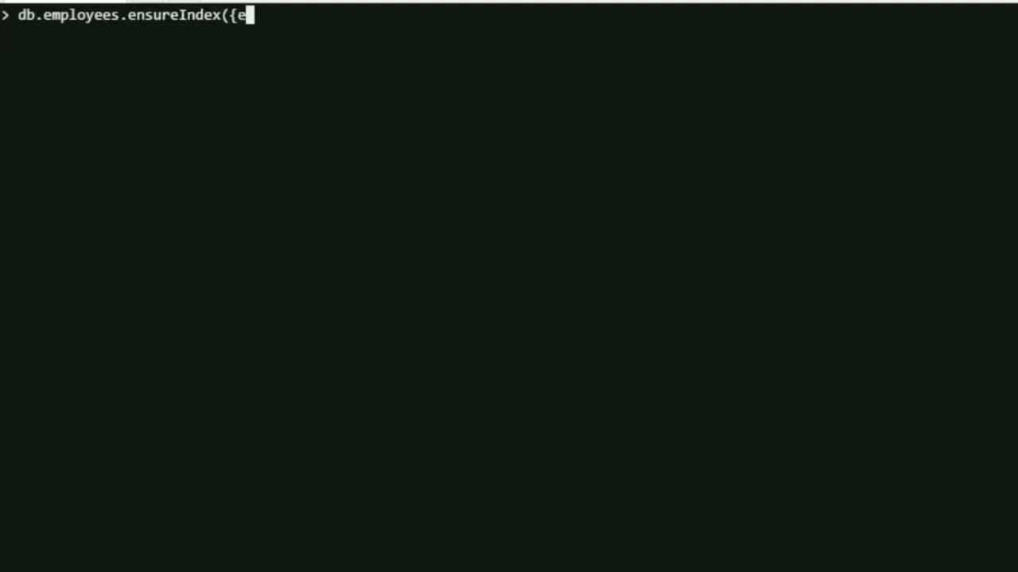
pyautogui.write('id')
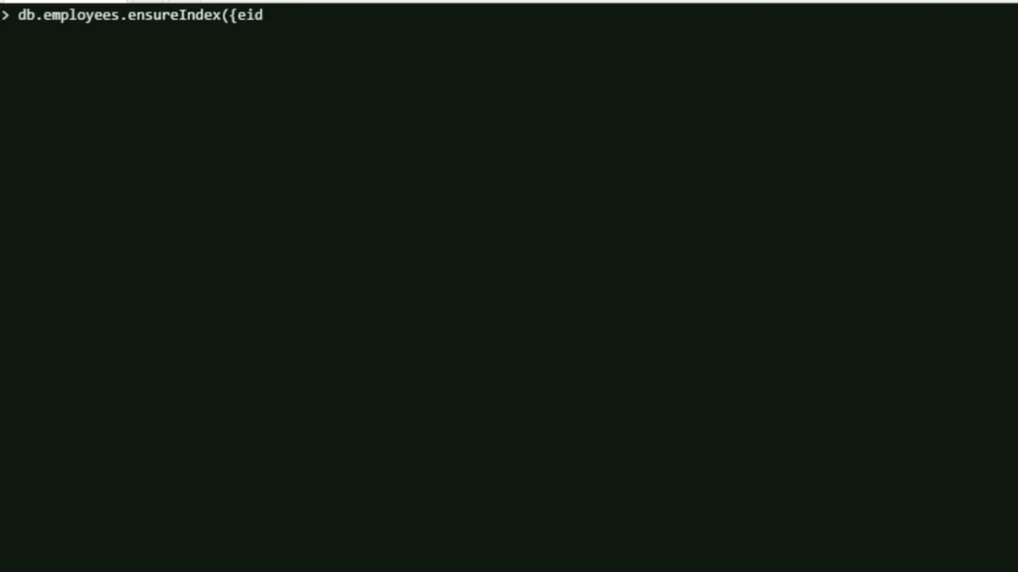
pyautogui.write(':1')
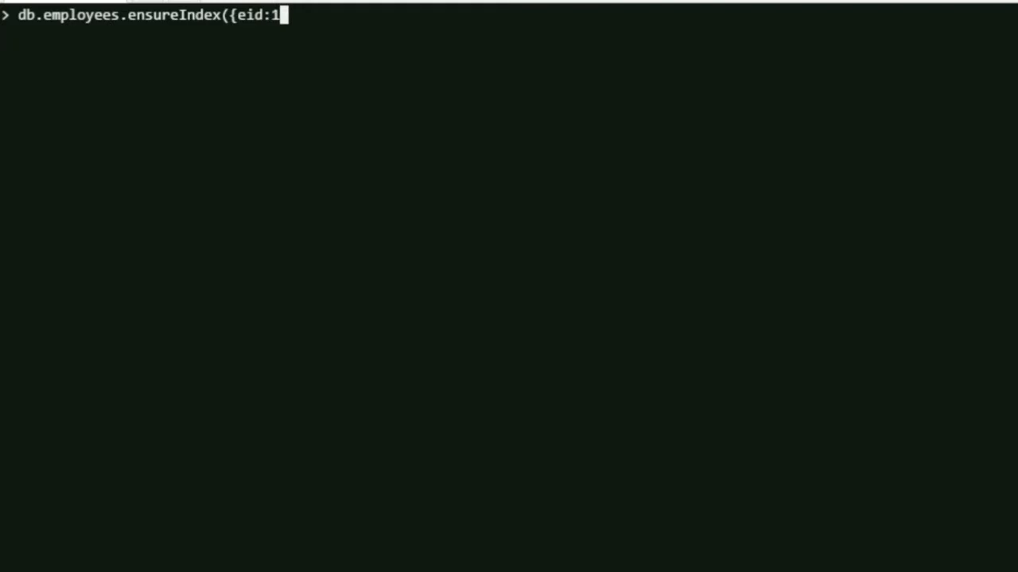
pyautogui.write('})')
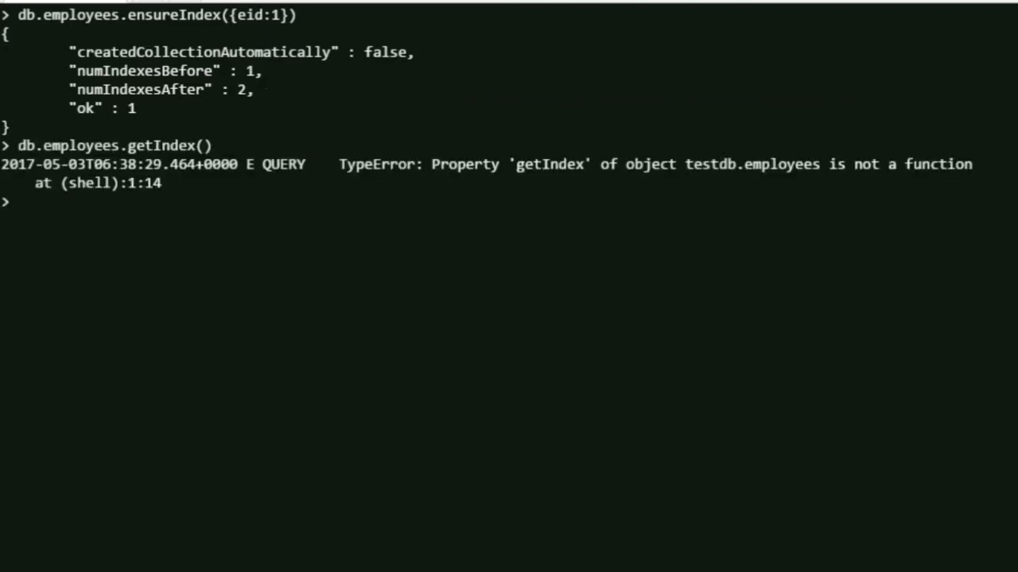
# Run db.employees.getIndexes() to list _id_ and eid_1, then begin the next db.employees command
pyautogui.write('db.employees.getIndex()')
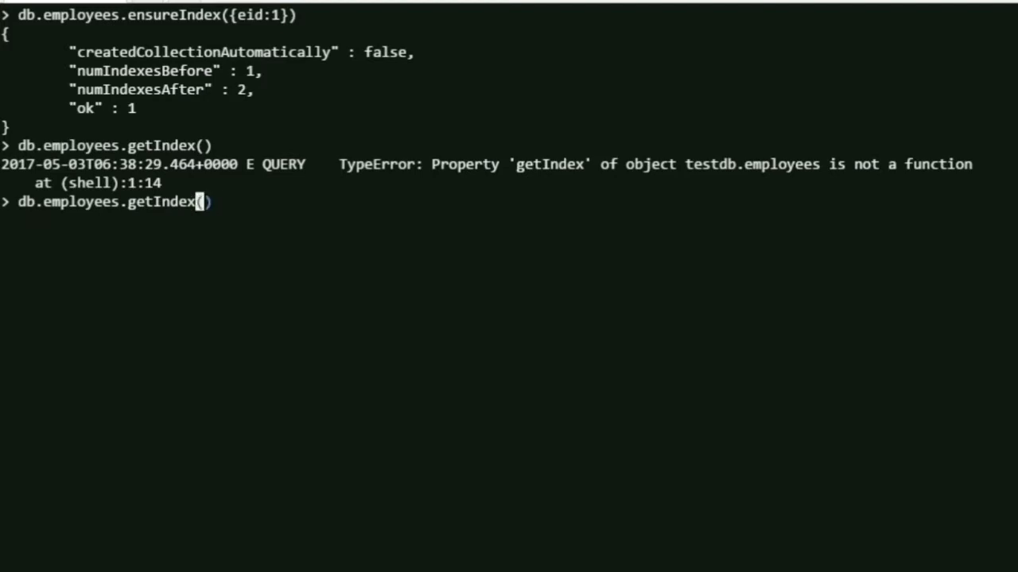
pyautogui.write('es')
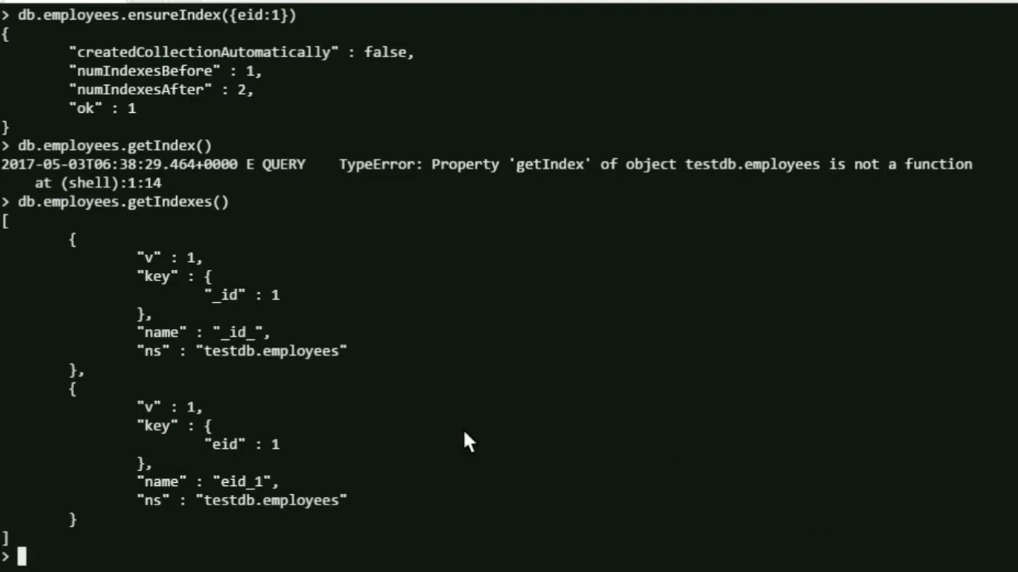
pyautogui.moveTo(162, 231)
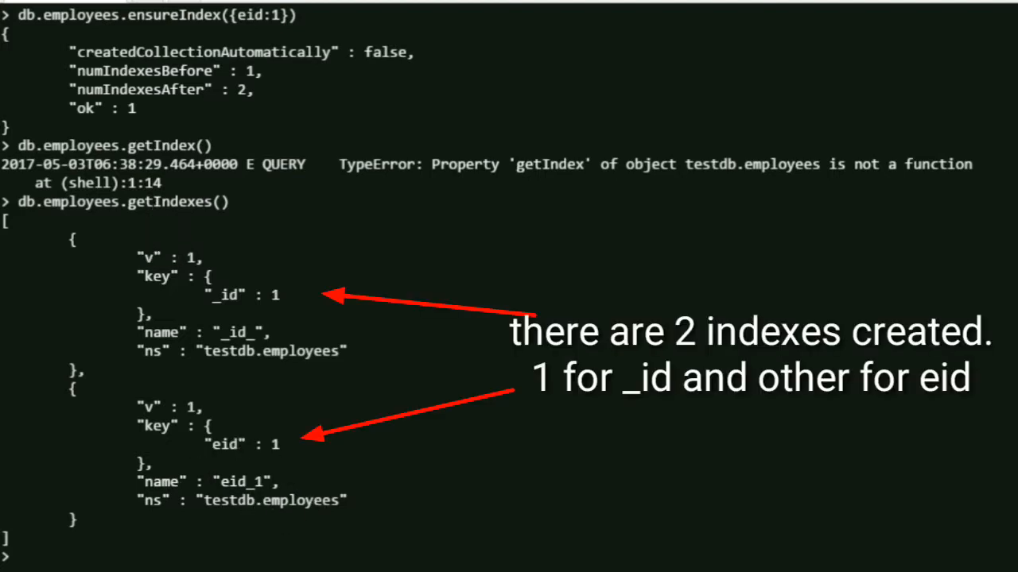
pyautogui.write('db.')
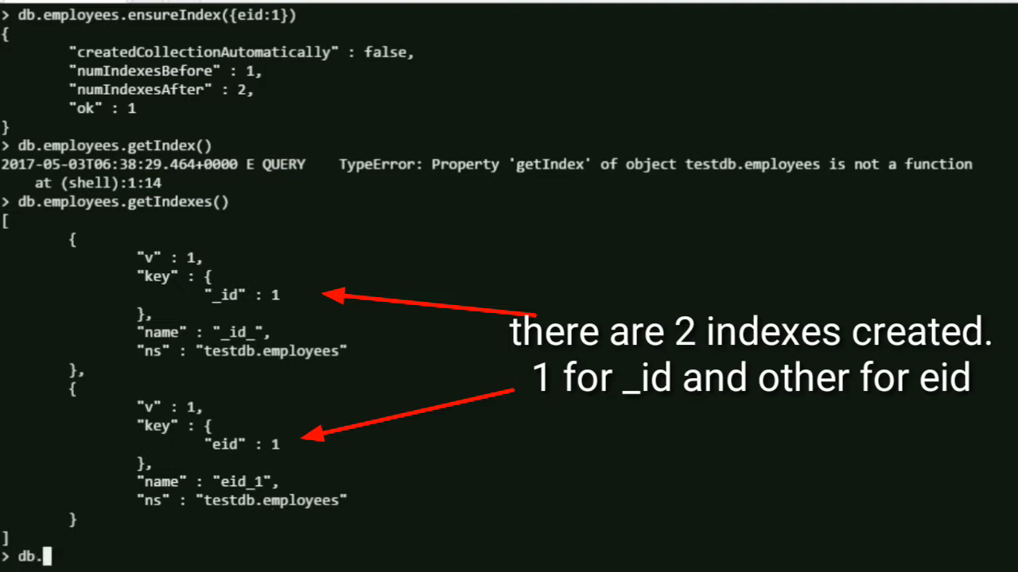
pyautogui.write('employees.d')
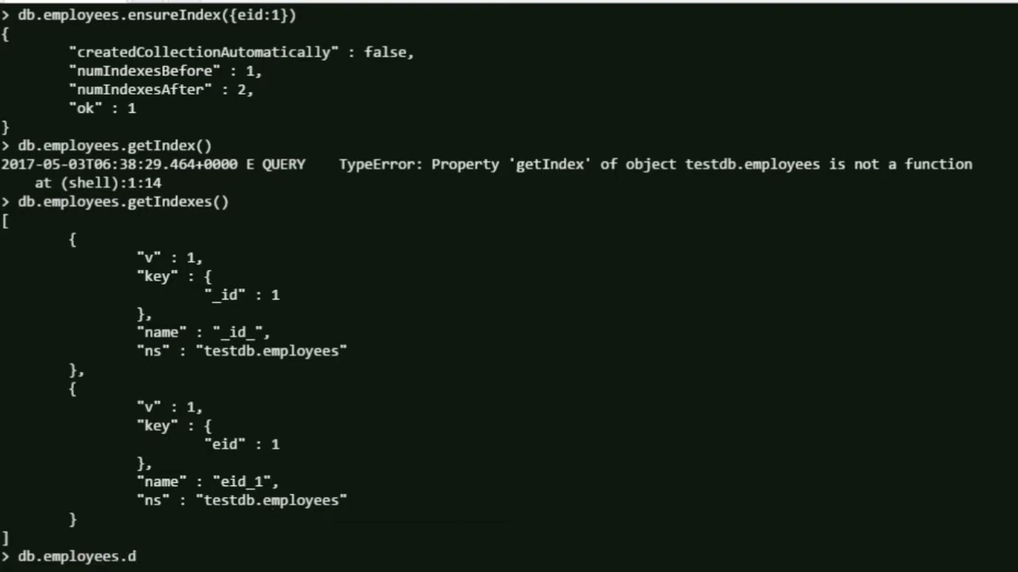
# Complete the command as db.employees.dropIndexes(), left unexecuted at the prompt
pyautogui.write('ropIndexes')
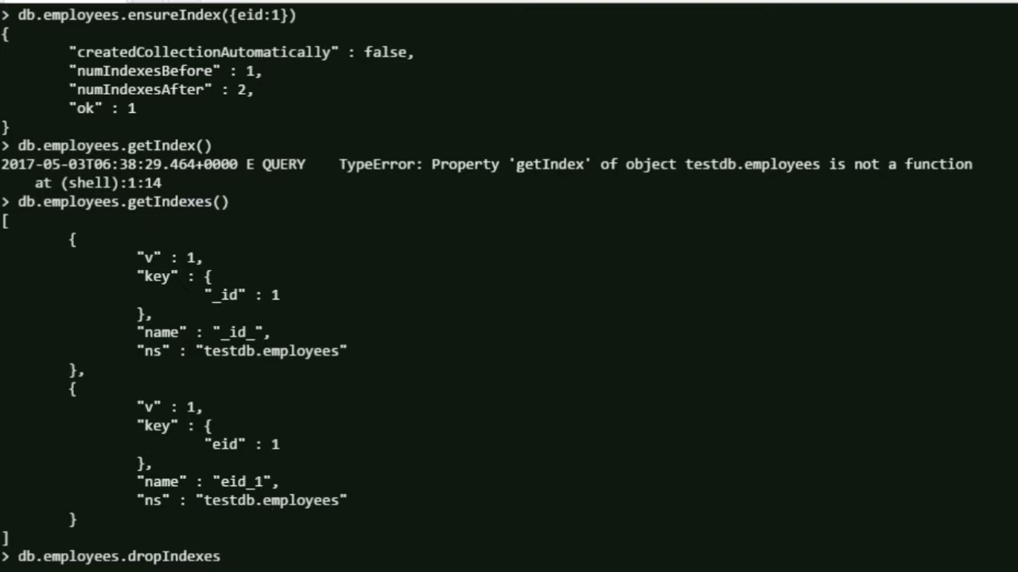
pyautogui.write('()')
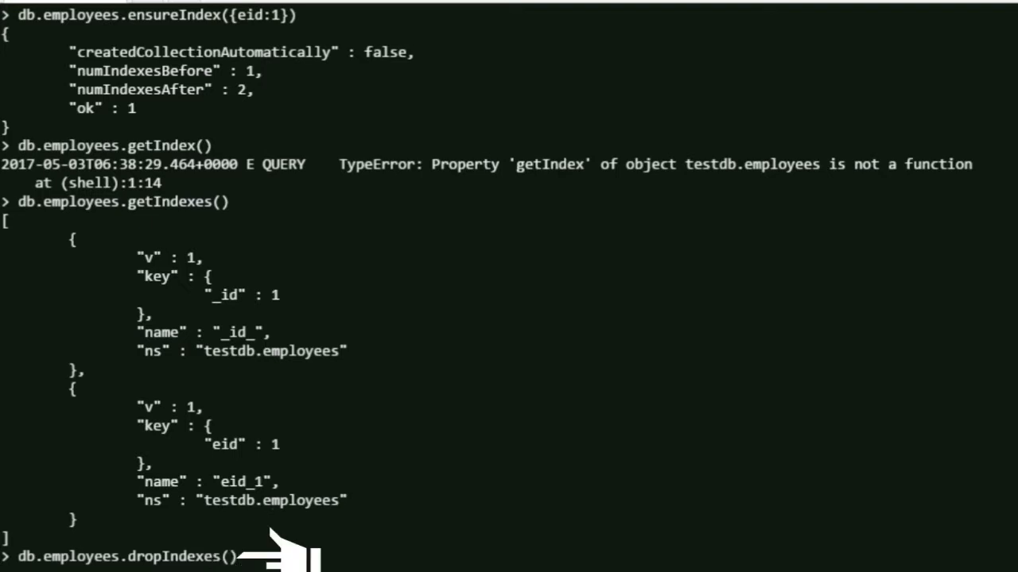